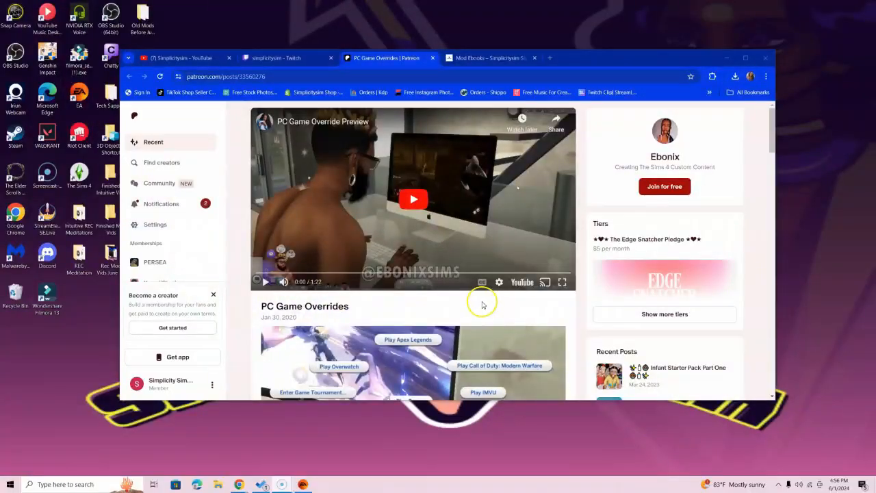
mouse_move(527, 327)
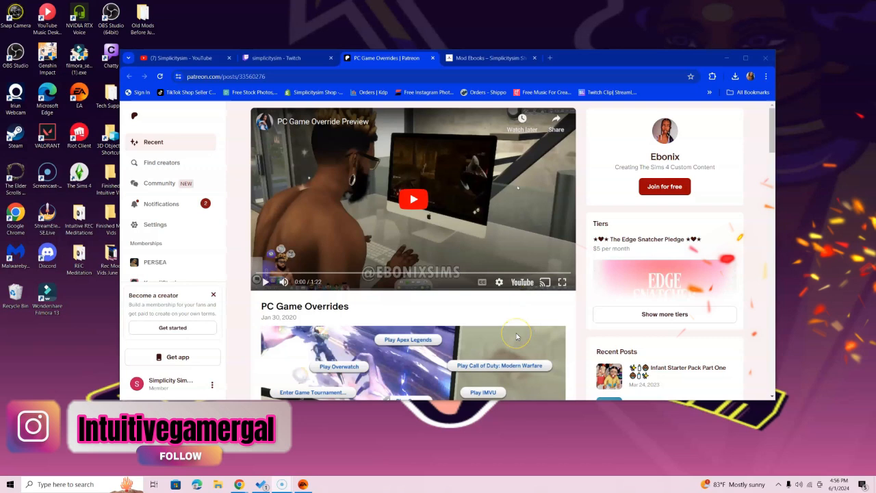
mouse_move(532, 320)
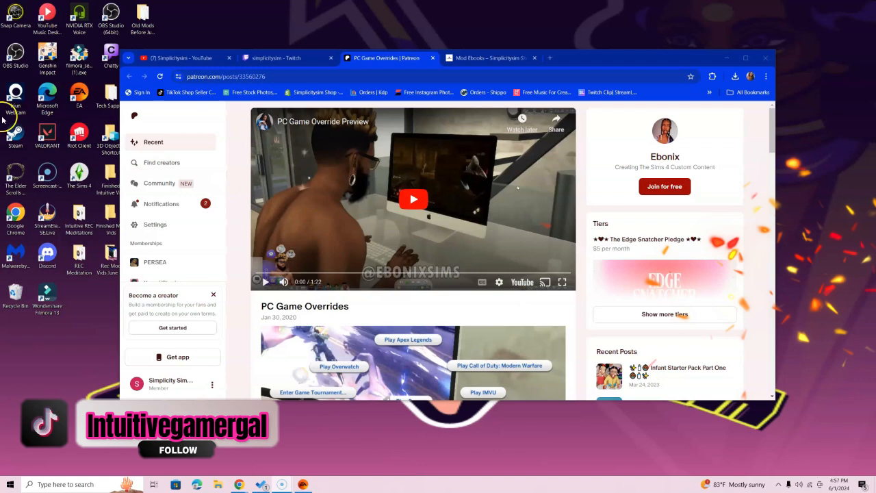
mouse_move(203, 57)
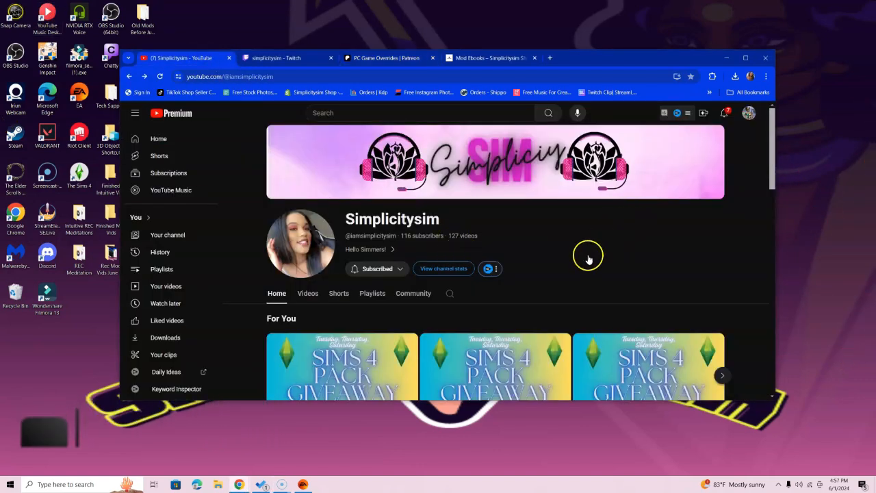
mouse_move(566, 280)
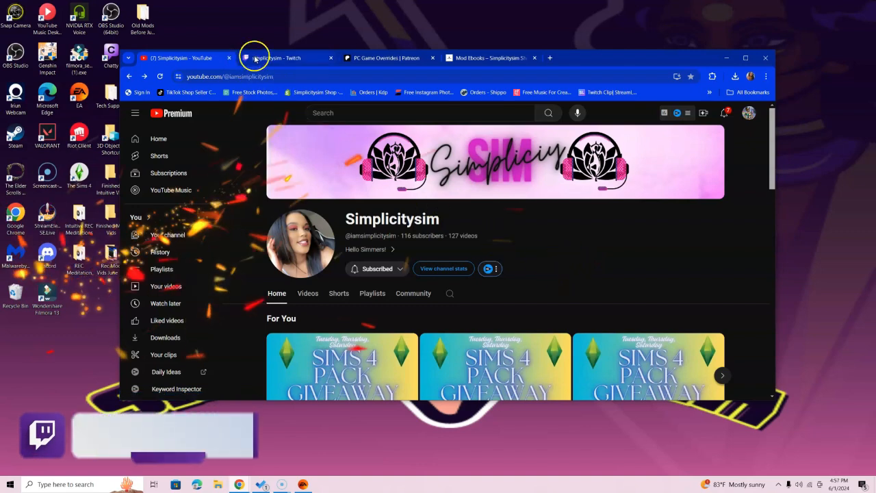
Step: Switch from the YouTube channel page to the Simplicitysim Twitch channel tab
click(281, 57)
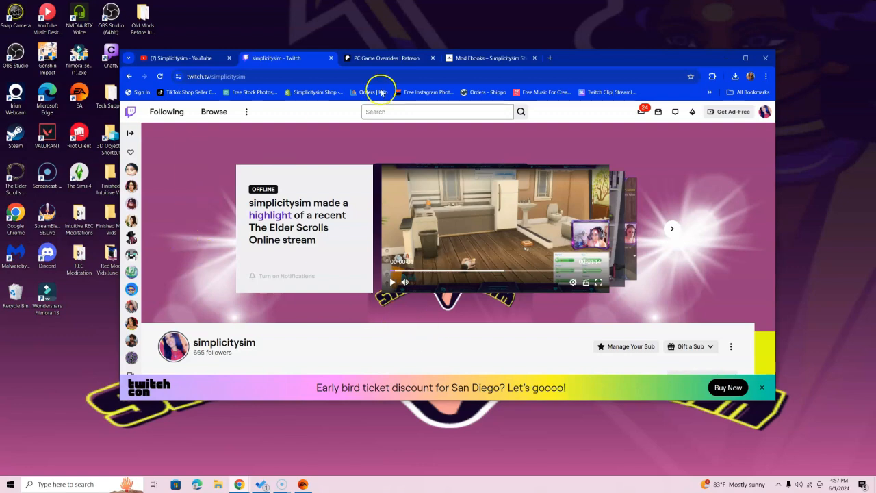
Step: Return to the 'PC Game Overrides | Patreon' tab with the post's preview video
click(383, 57)
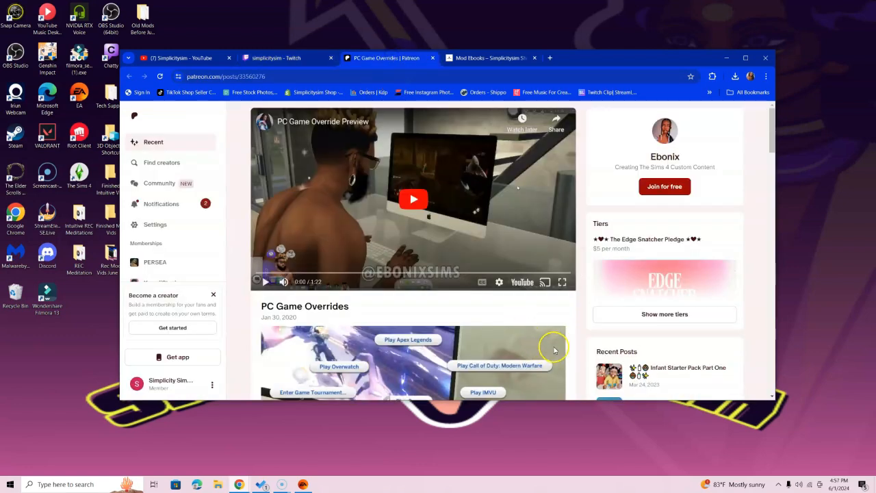
mouse_move(572, 334)
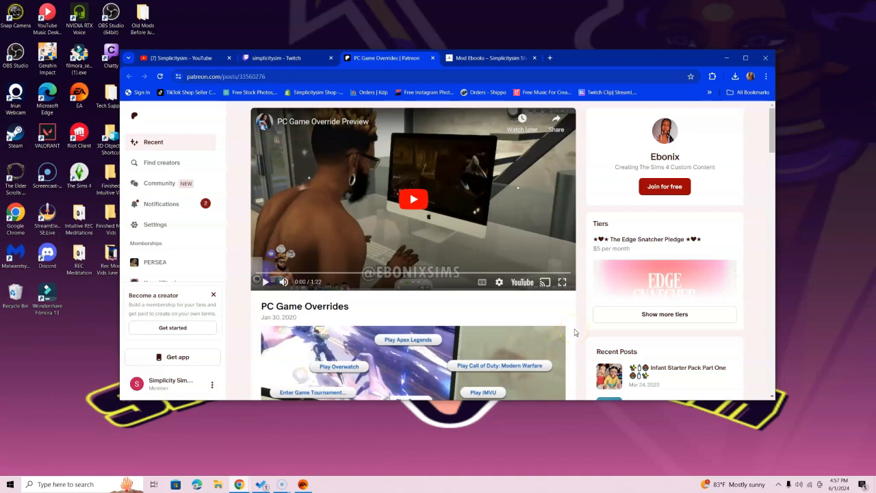
mouse_move(410, 308)
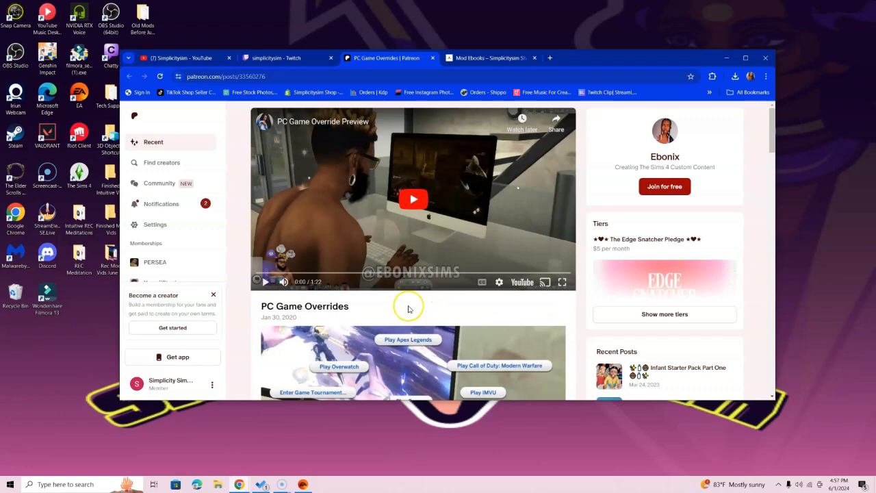
Step: Scroll the post down to the Set 1–3 game lists and the Ebonix_PCGamesOverrides zip attachments
scroll(down, 3)
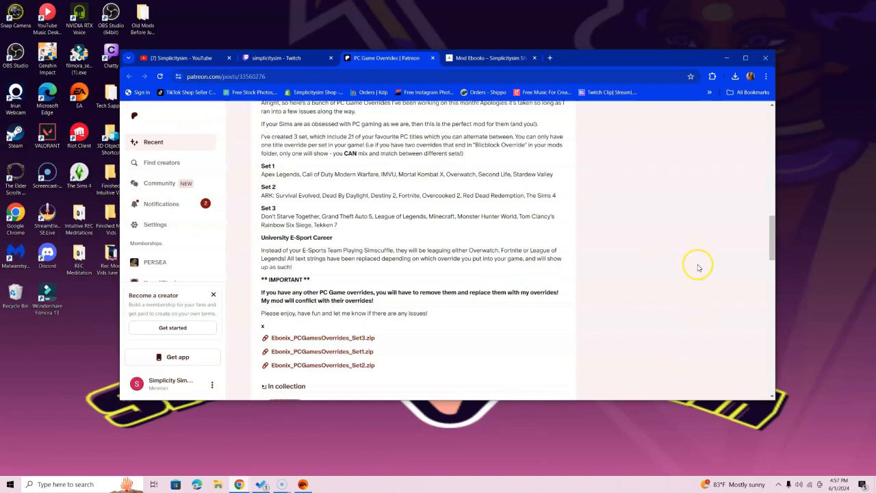
mouse_move(794, 334)
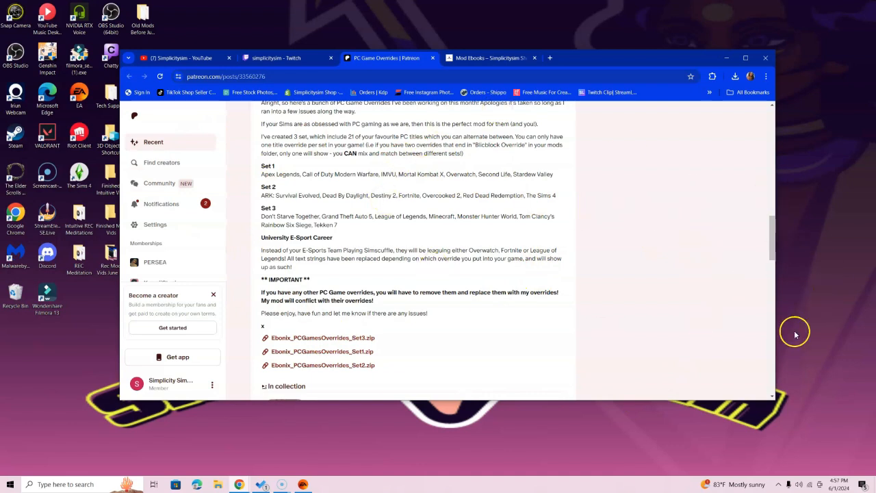
mouse_move(677, 267)
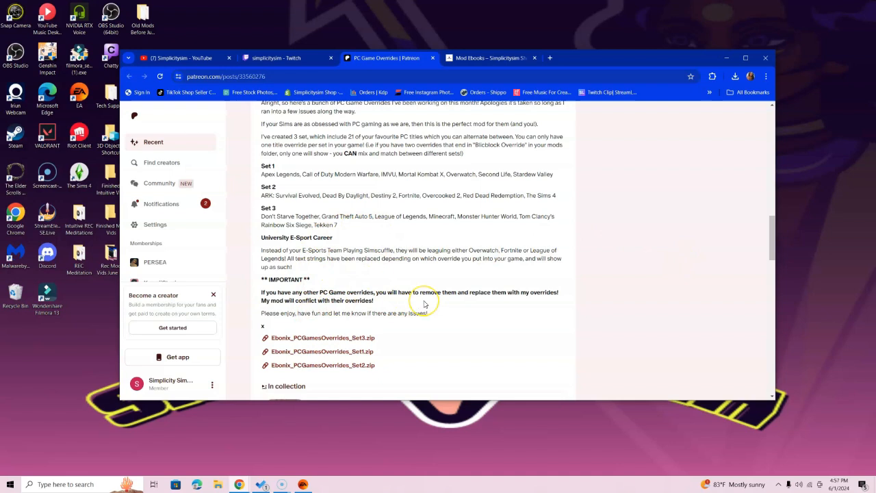
mouse_move(423, 301)
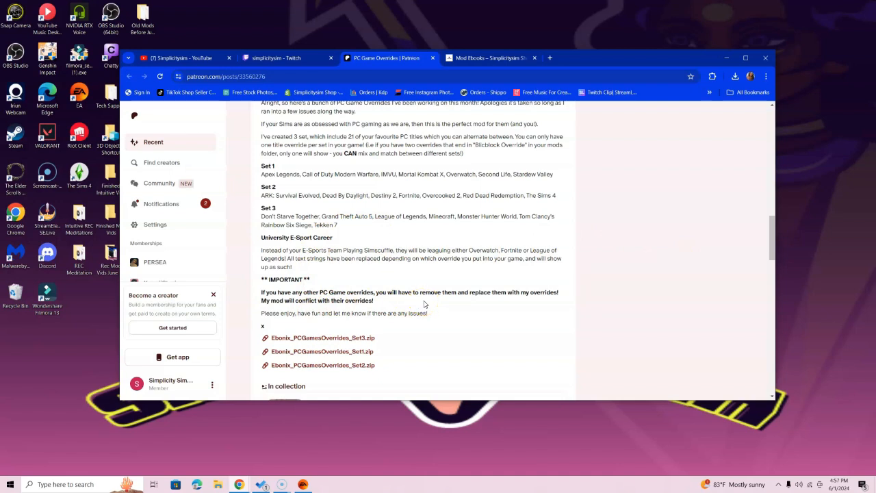
mouse_move(612, 290)
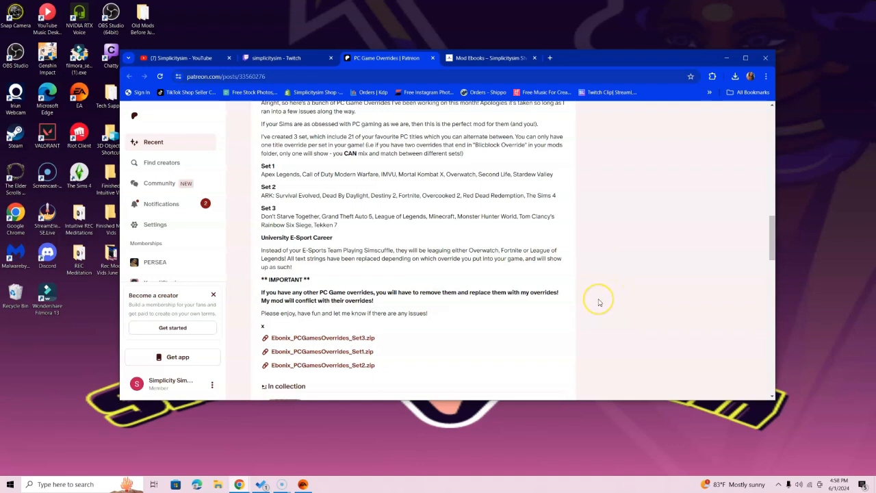
mouse_move(599, 302)
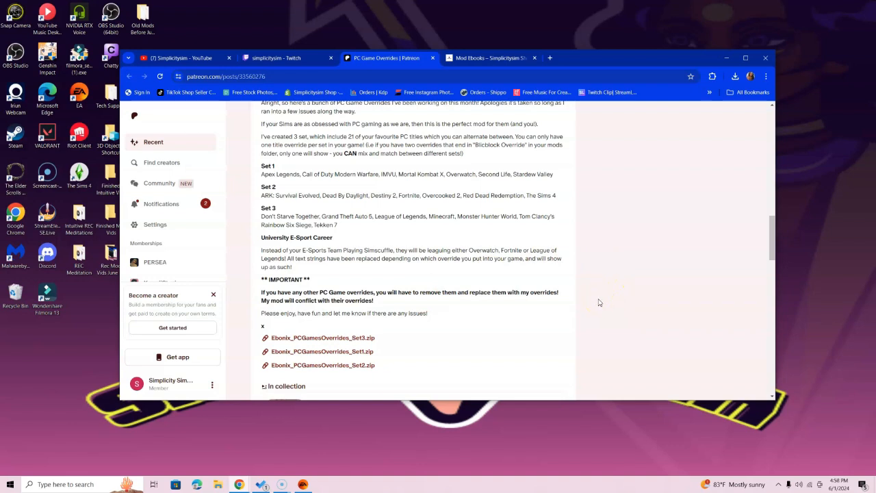
mouse_move(426, 375)
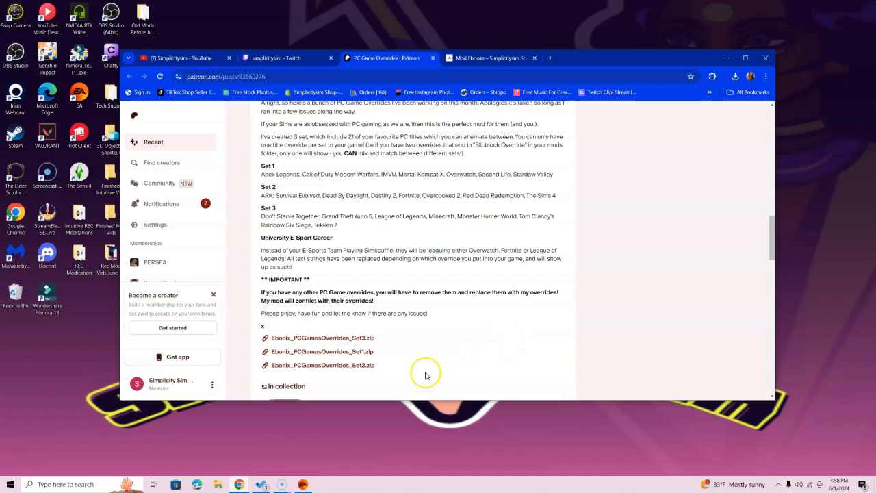
mouse_move(362, 370)
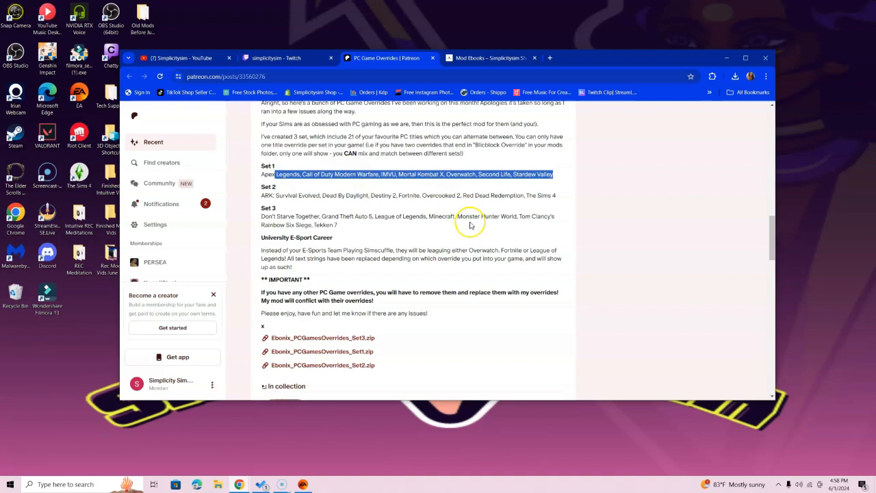
click(478, 217)
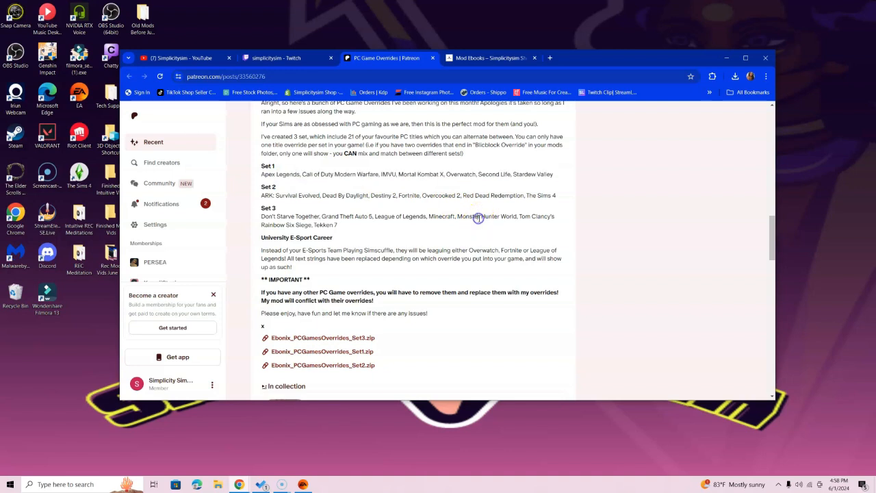
mouse_move(294, 202)
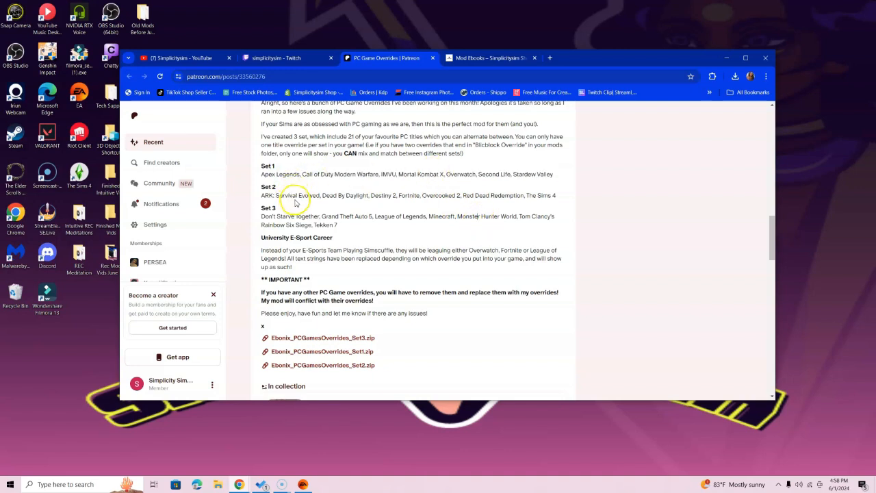
mouse_move(564, 206)
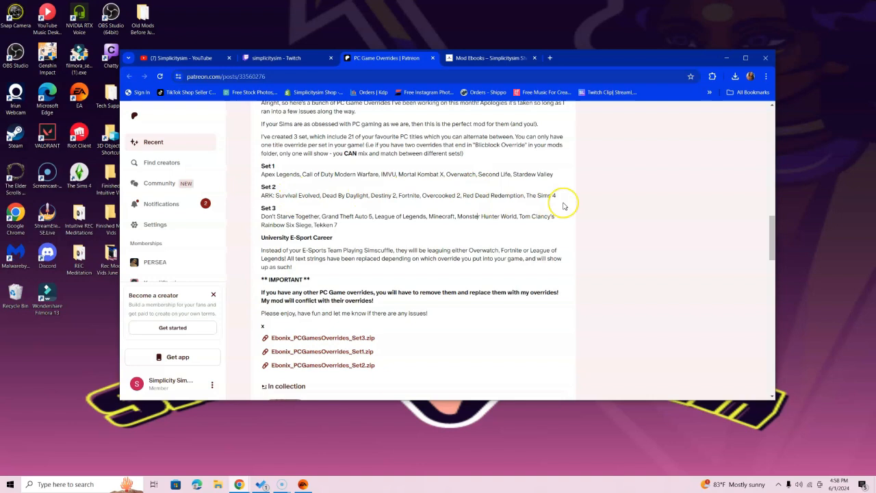
mouse_move(594, 235)
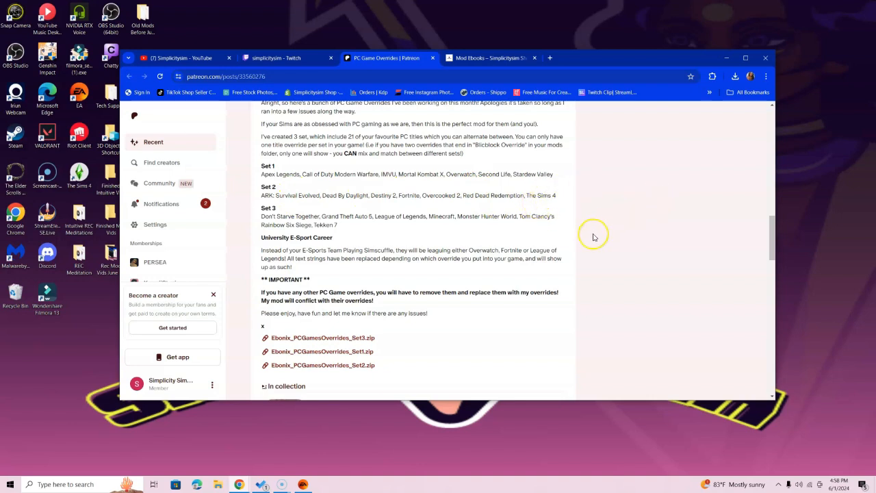
mouse_move(477, 205)
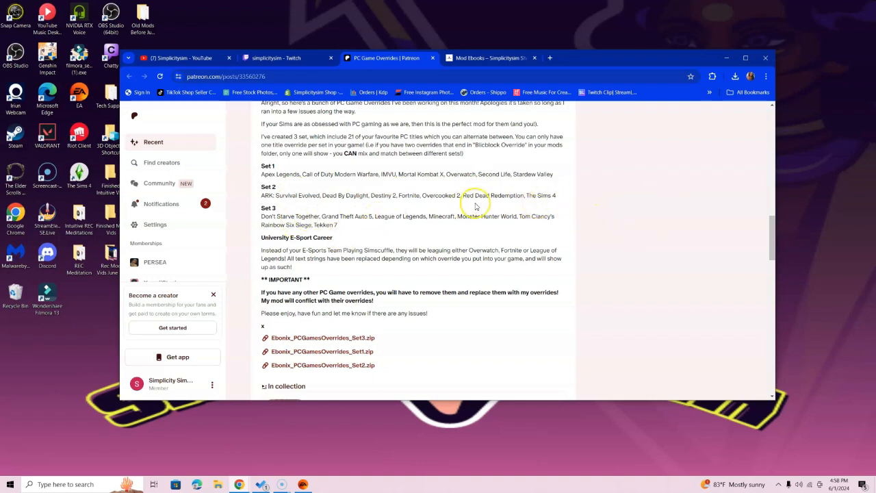
mouse_move(356, 225)
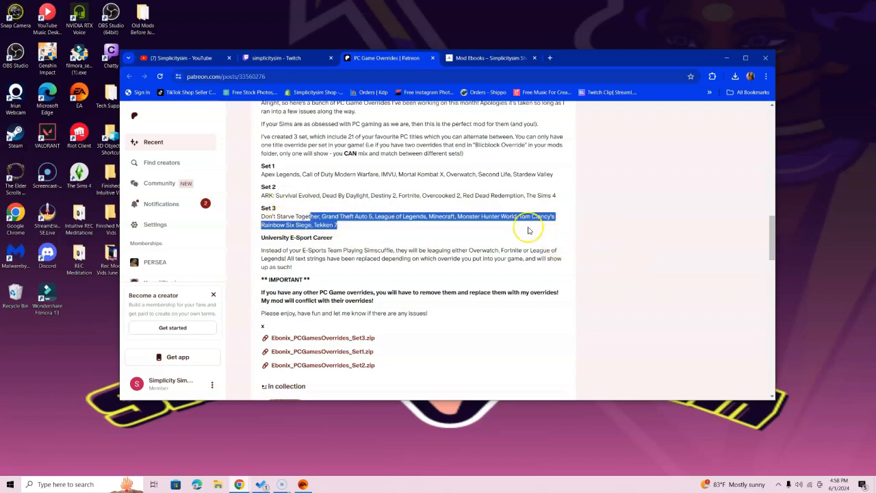
scroll(up, 3)
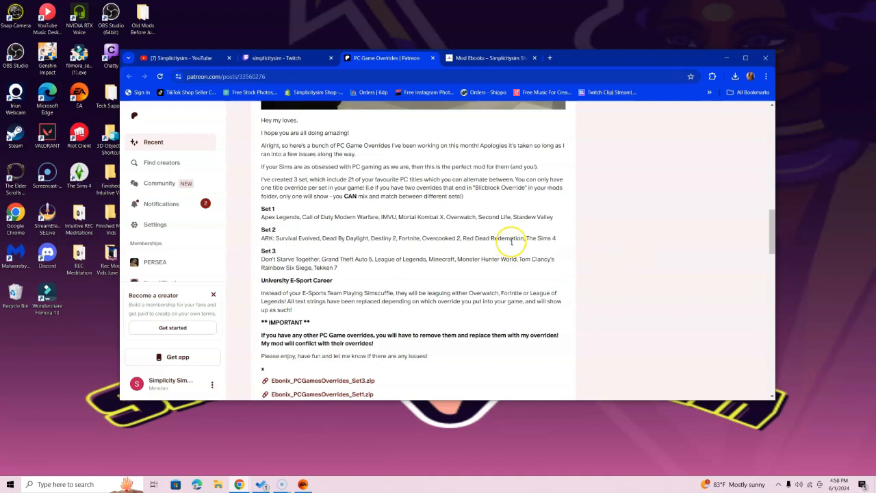
mouse_move(506, 249)
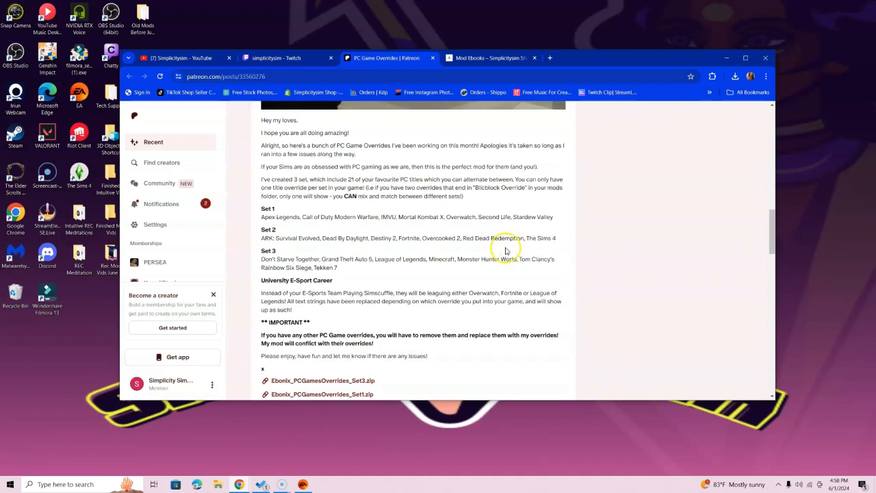
scroll(down, 3)
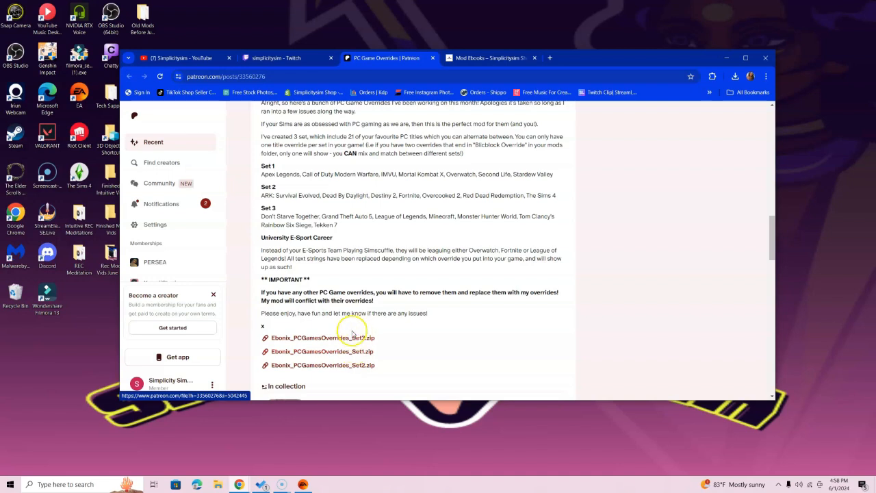
mouse_move(349, 368)
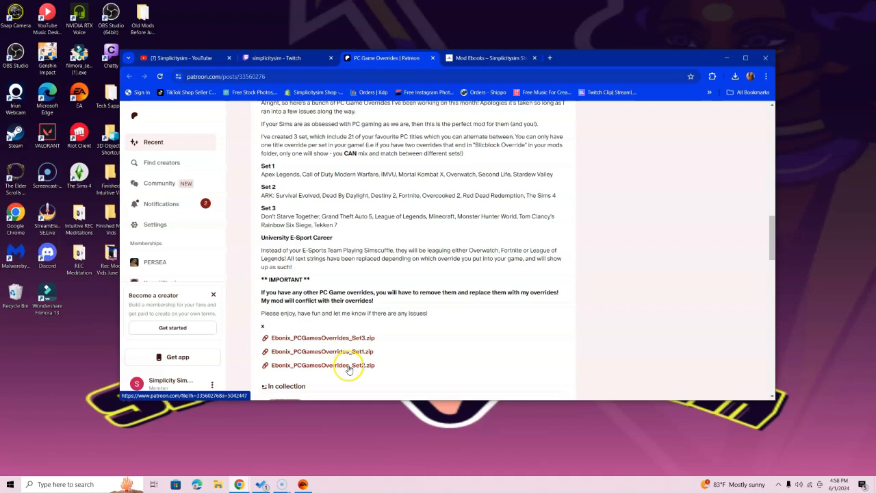
mouse_move(413, 351)
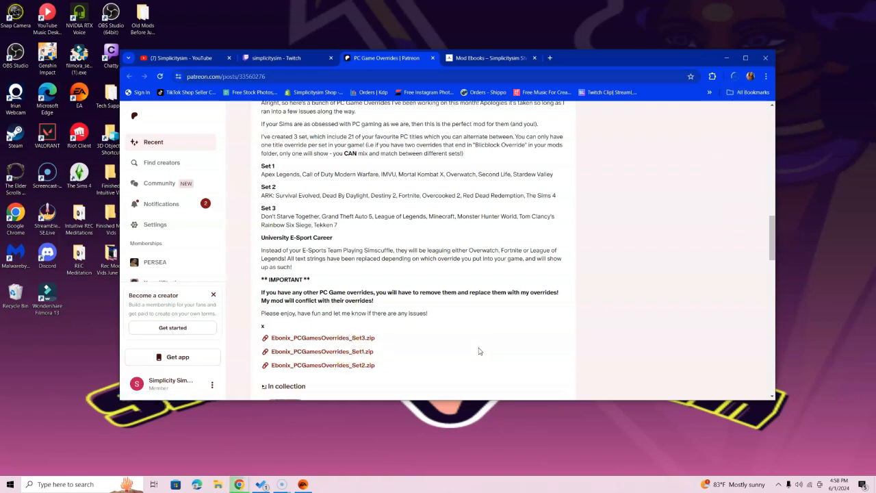
Step: Scroll back up to the post's opening greeting and preview video
click(733, 77)
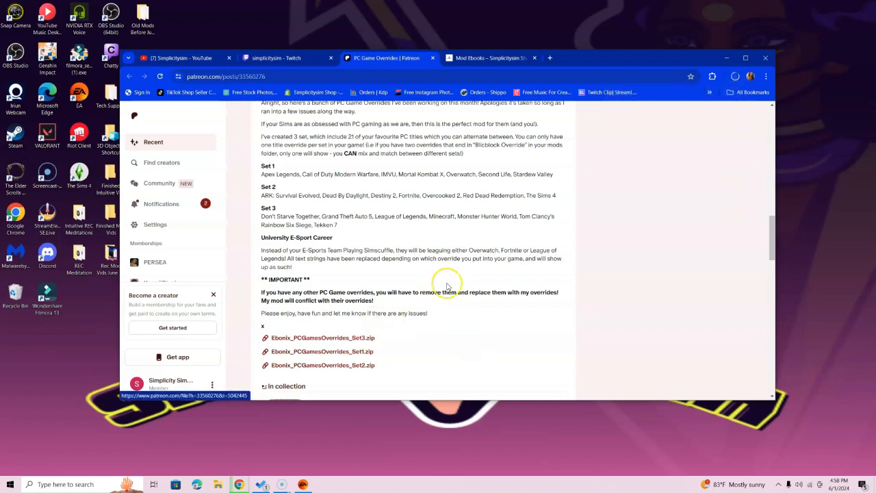
scroll(up, 3)
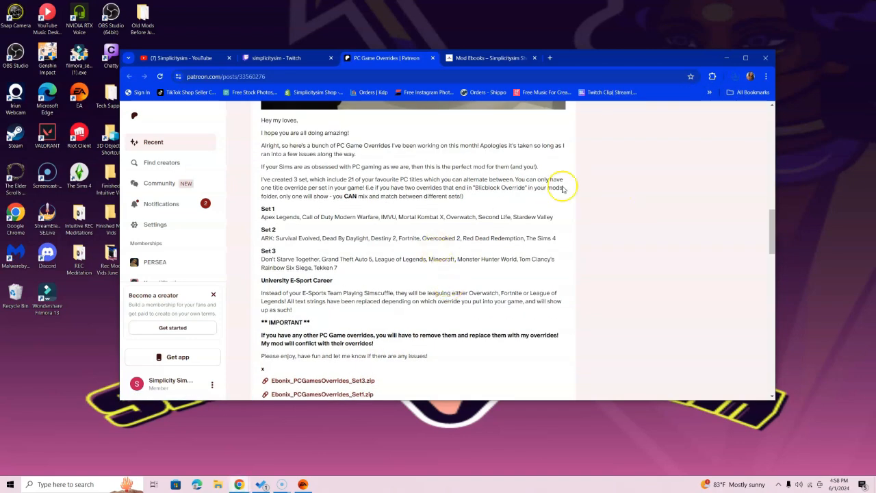
mouse_move(613, 205)
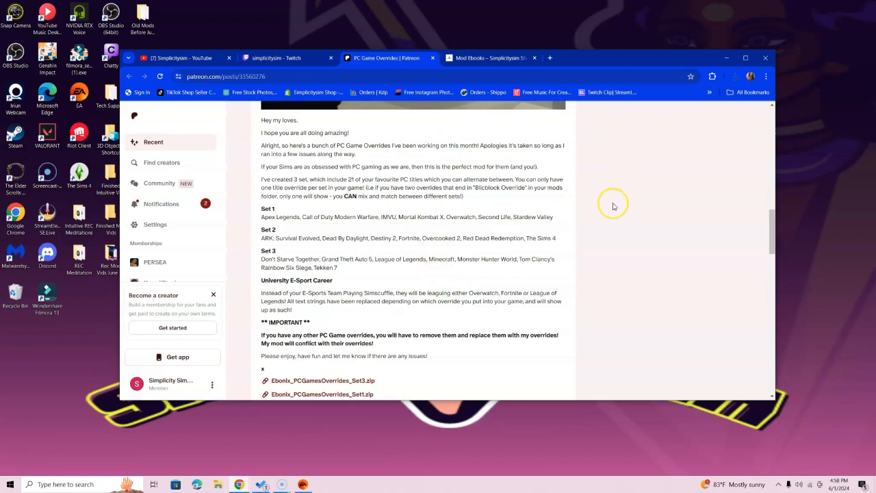
mouse_move(534, 219)
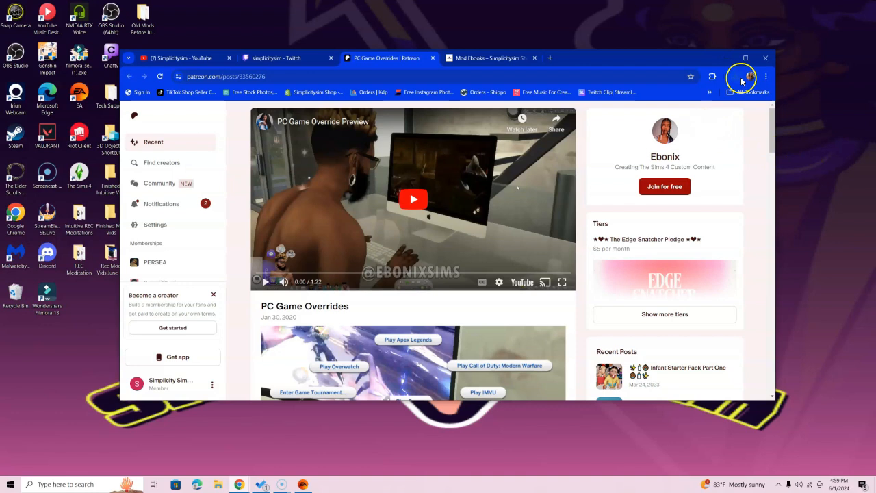
mouse_move(736, 77)
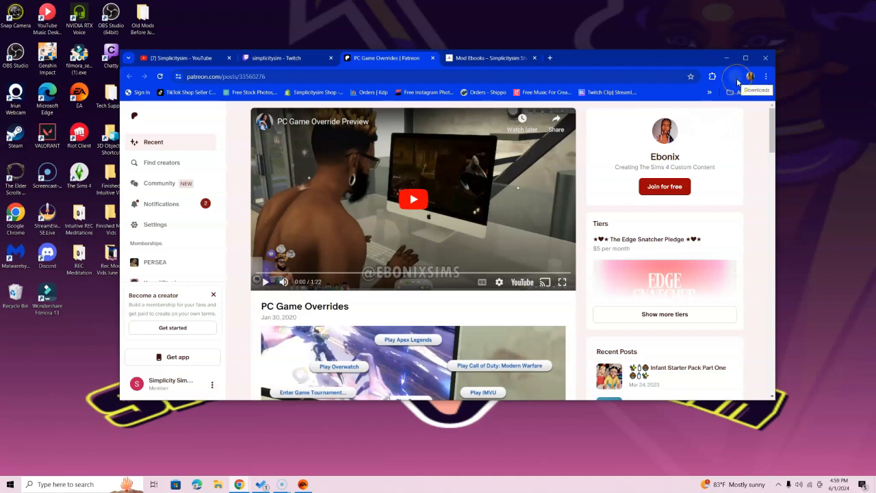
mouse_move(216, 476)
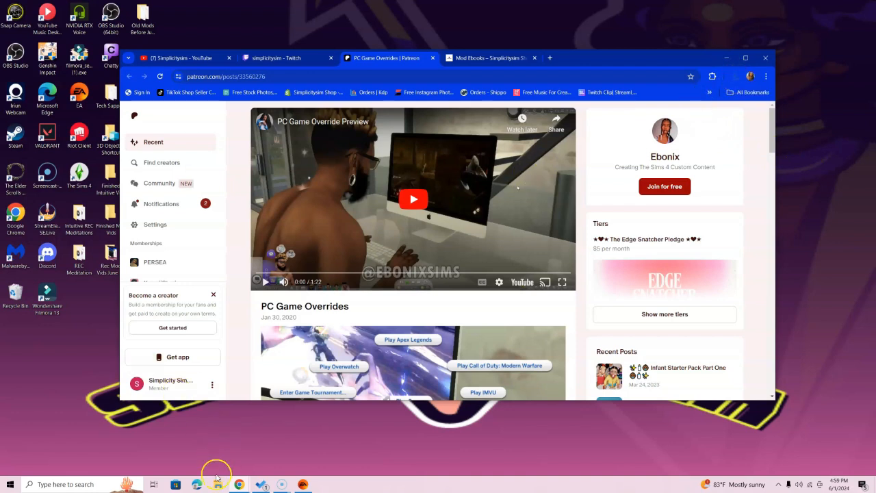
mouse_move(225, 469)
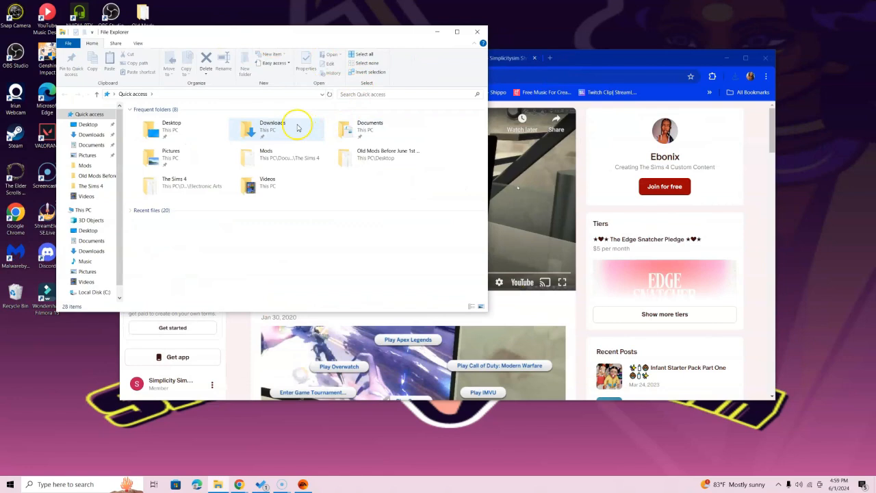
Step: Open Downloads listing the two Ebonix_PCGameOverrides zips, then bring up the Explorer jump list
double_click(273, 126)
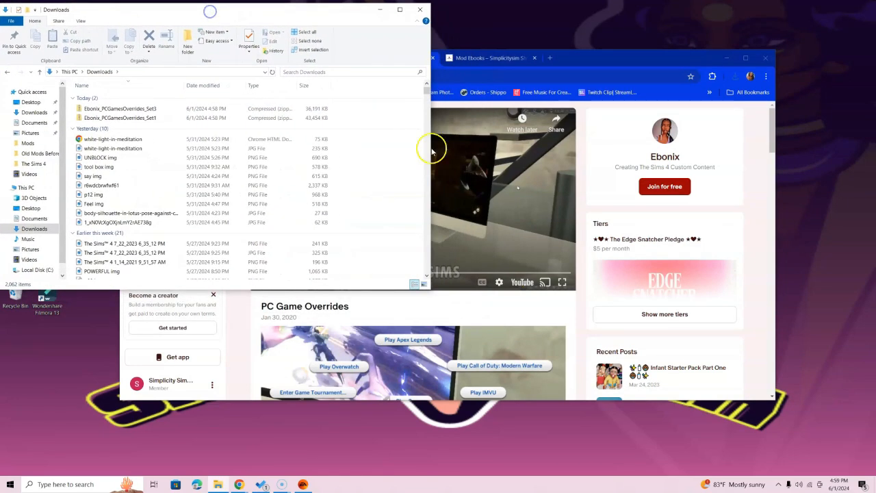
mouse_move(171, 411)
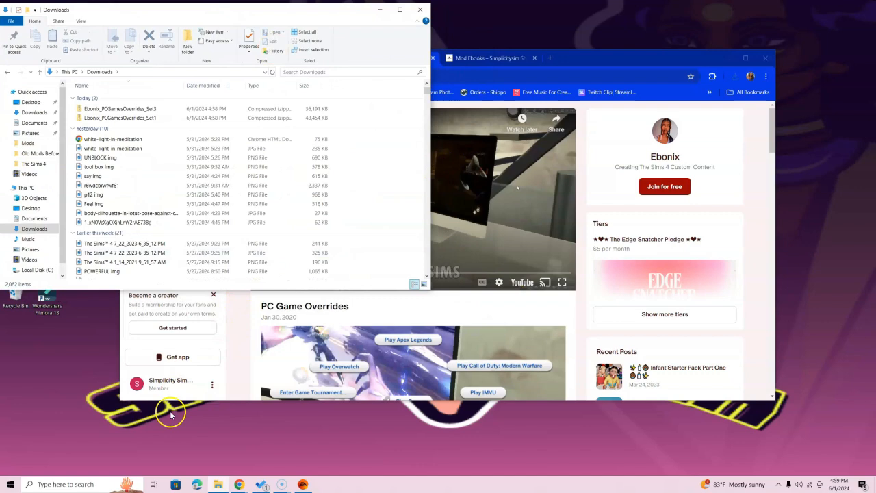
mouse_move(218, 484)
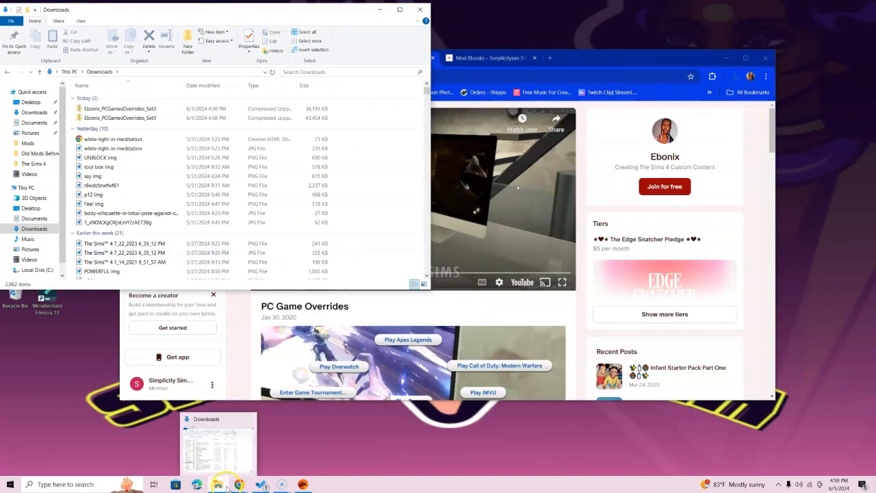
right_click(217, 484)
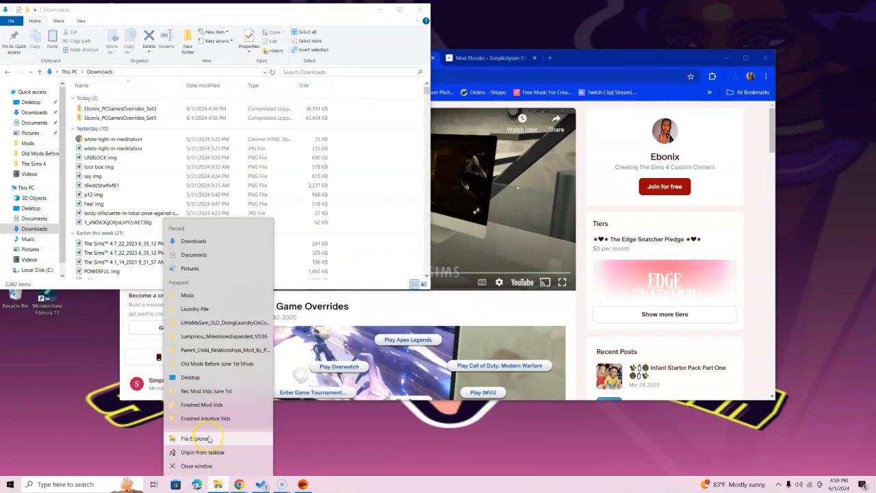
Step: Open a second Explorer window and browse Documents > Electronic Arts > The Sims 4 > Mods
click(194, 438)
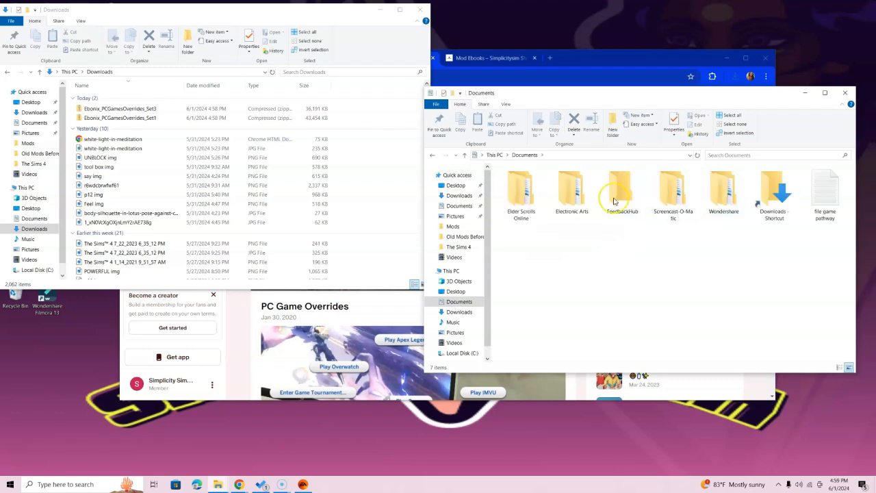
double_click(572, 190)
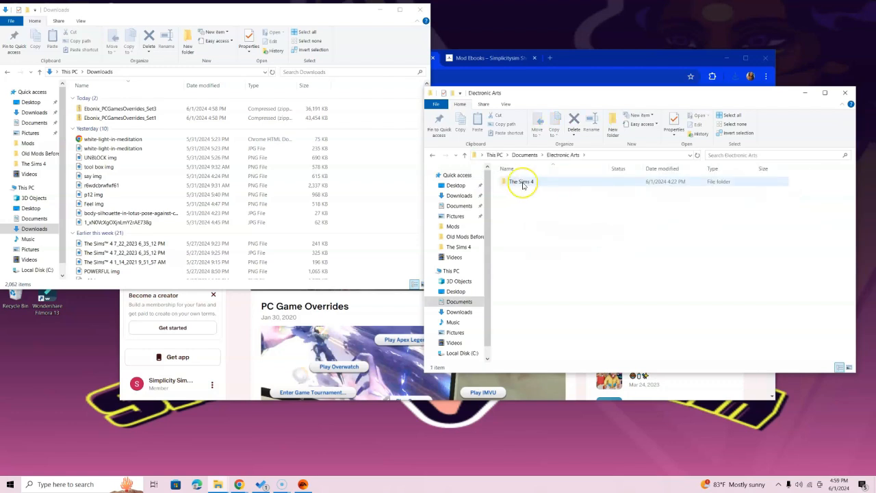
double_click(521, 180)
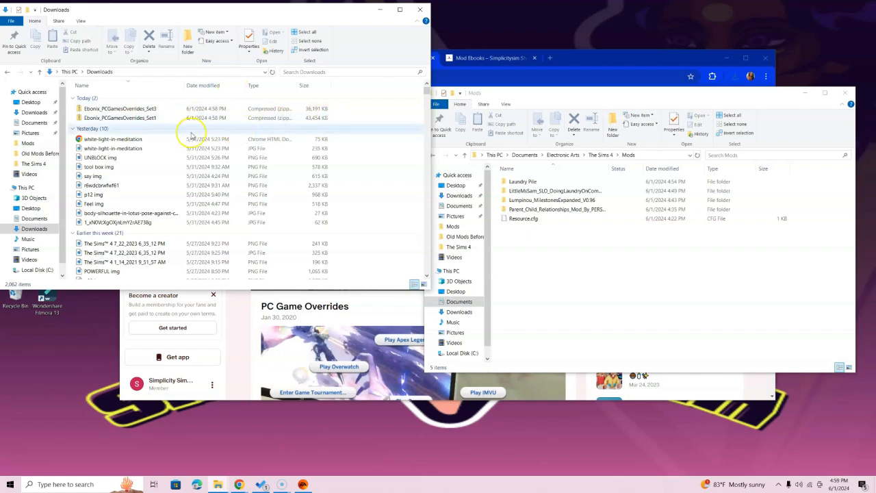
Step: Extract the Set1 overrides zip into Downloads via Extract all
click(120, 118)
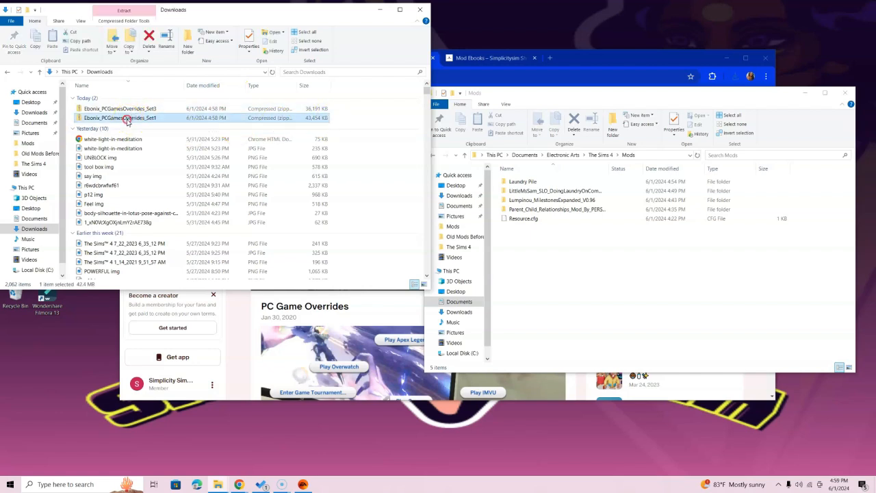
click(123, 10)
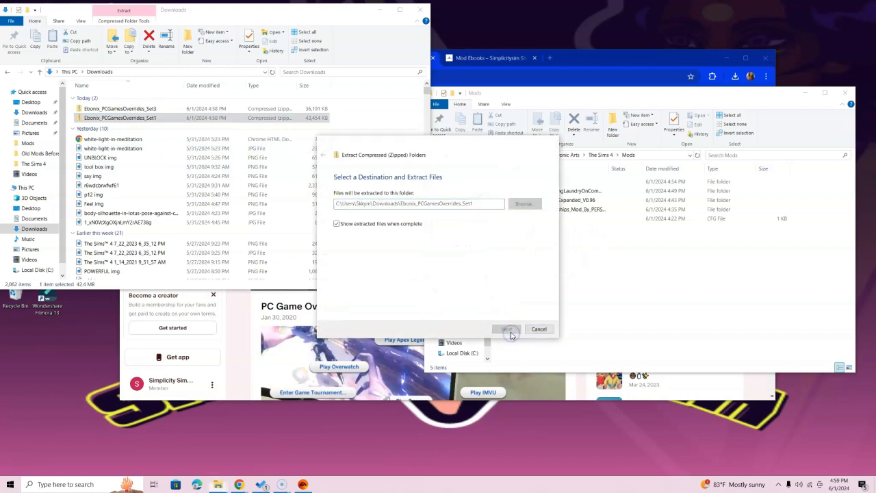
click(506, 329)
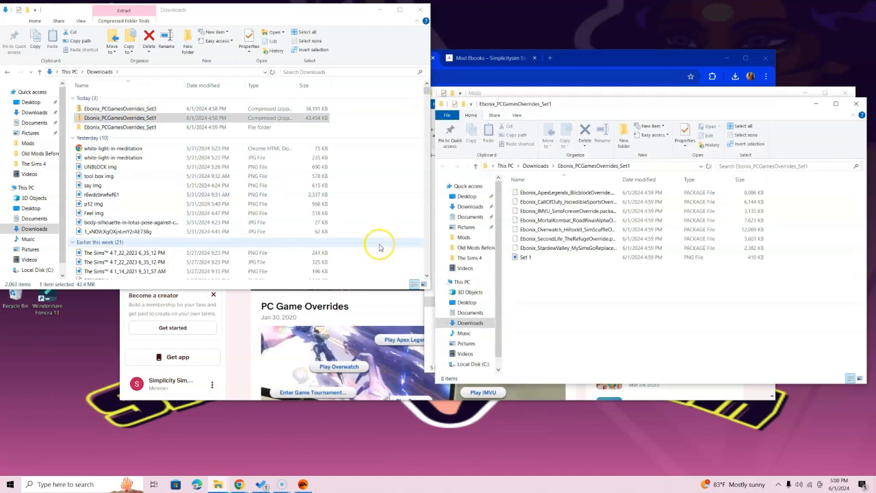
mouse_move(349, 246)
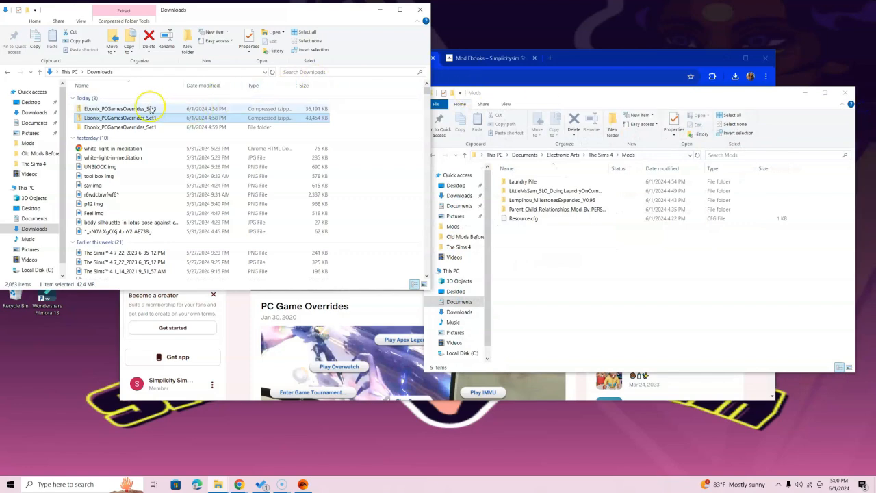
Step: Extract the Set3 overrides zip into Downloads and select the extracted Set1 folder
right_click(116, 113)
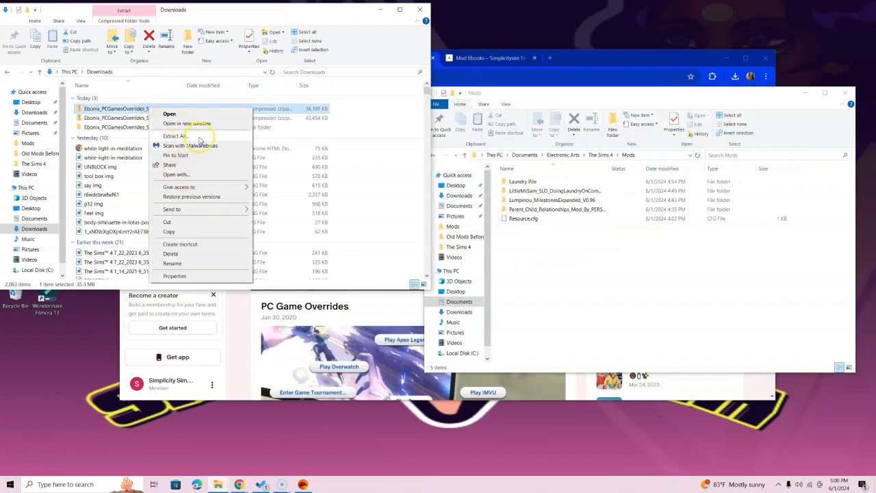
click(175, 136)
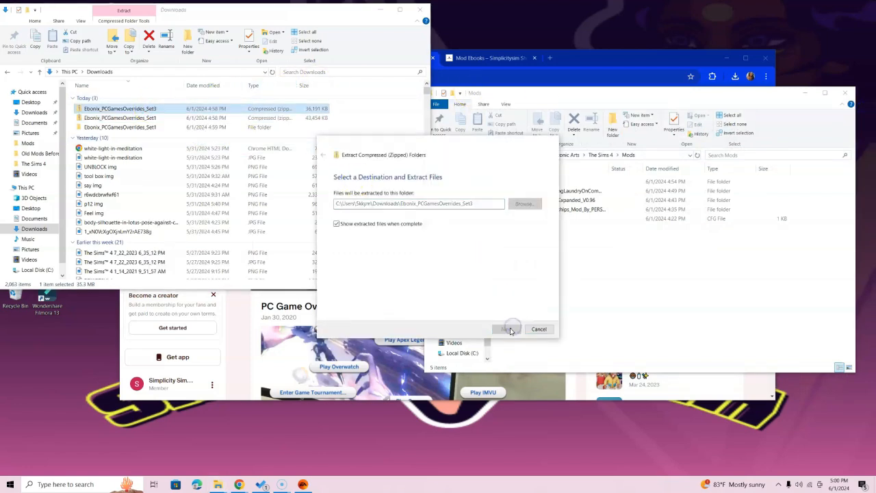
click(505, 329)
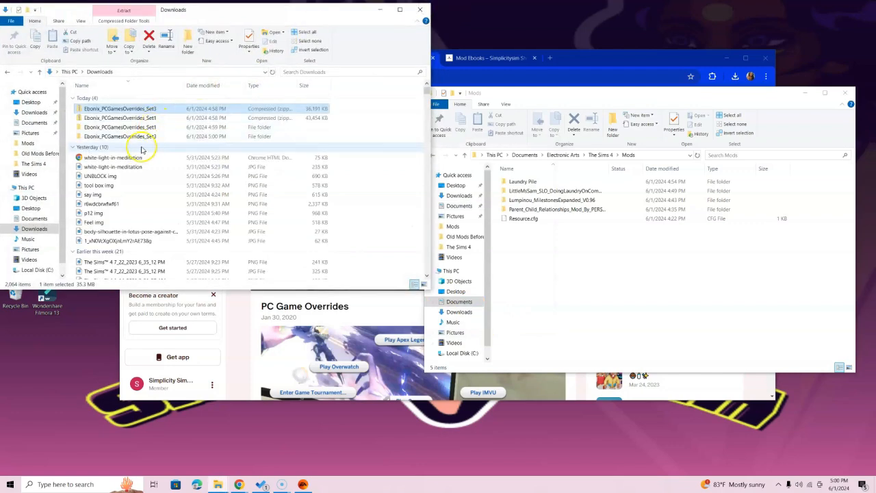
click(120, 126)
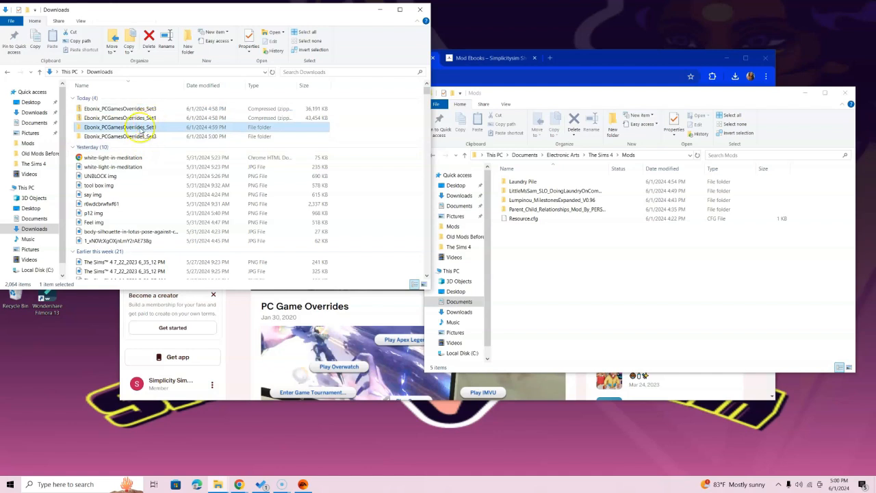
Step: Drag the Set1 and Set3 folders into Mods, check Set1's contents, and close the Downloads window
drag(140, 126, 345, 167)
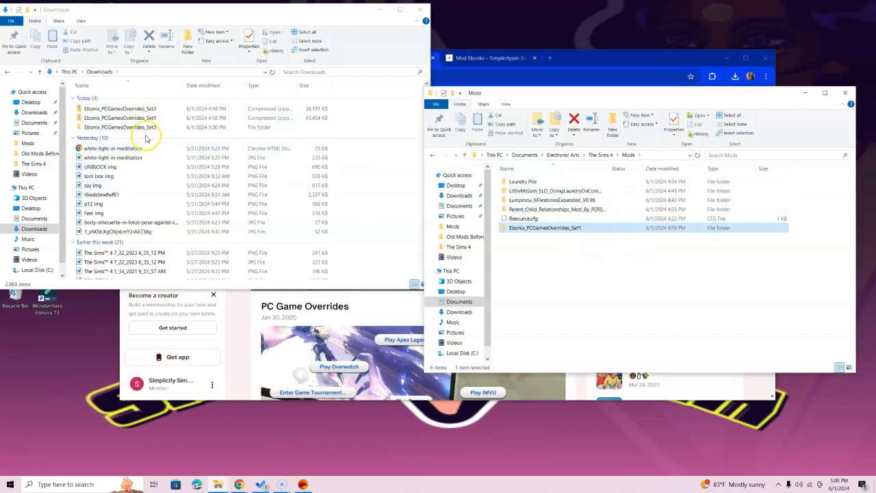
click(121, 125)
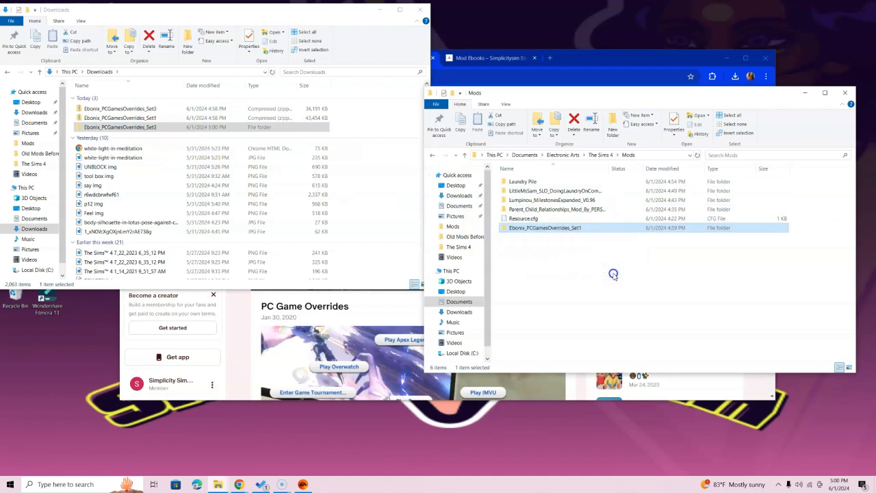
double_click(544, 227)
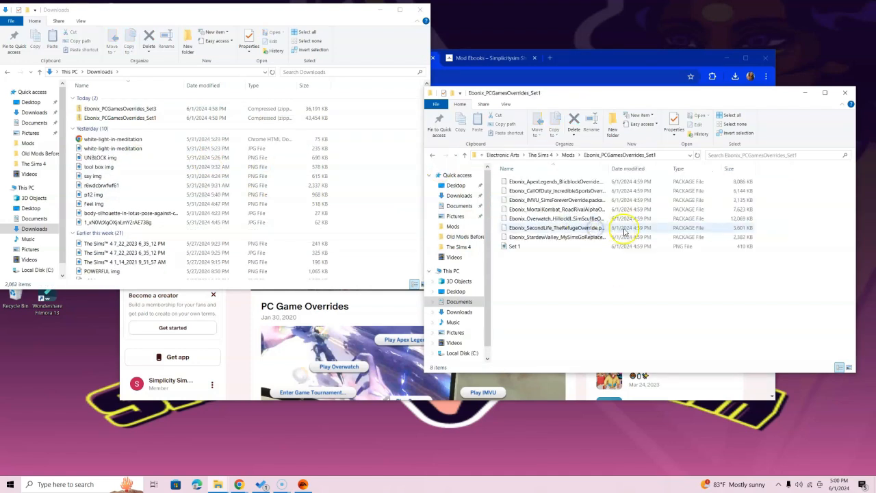
click(433, 154)
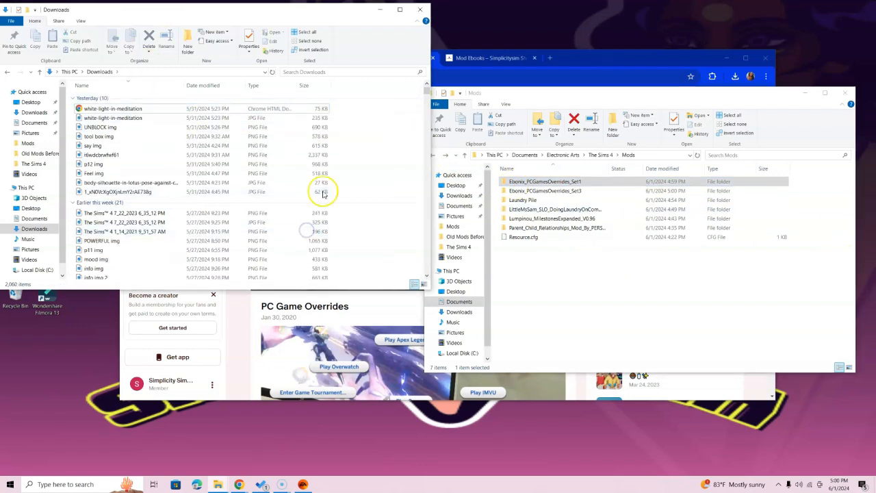
click(547, 227)
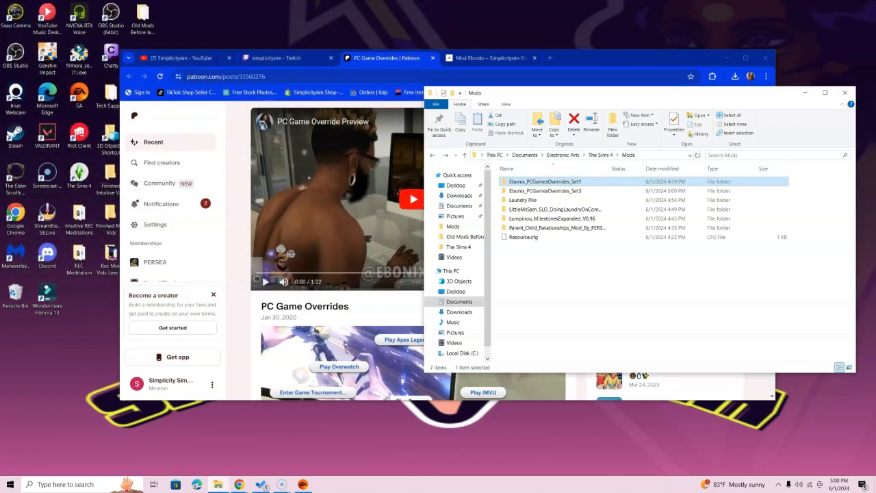
Step: Minimize the Mods window and switch to the Simplicitysim Mod Ebooks tab in Chrome
click(845, 93)
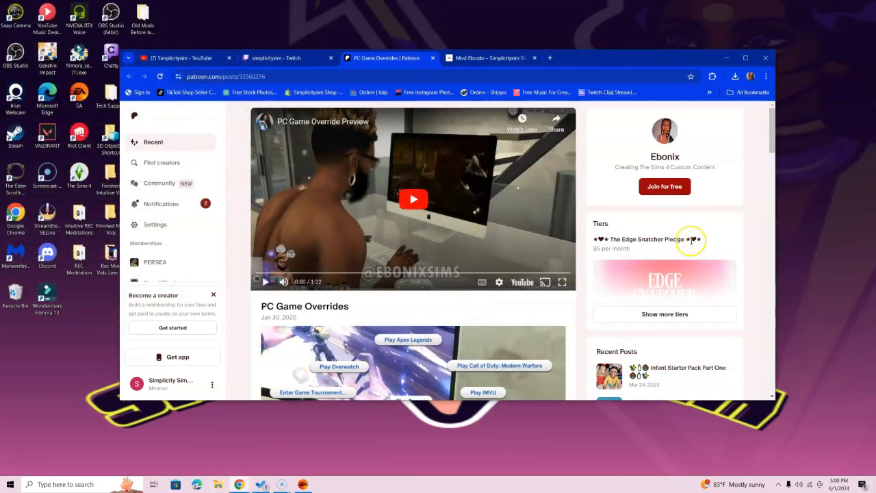
click(490, 57)
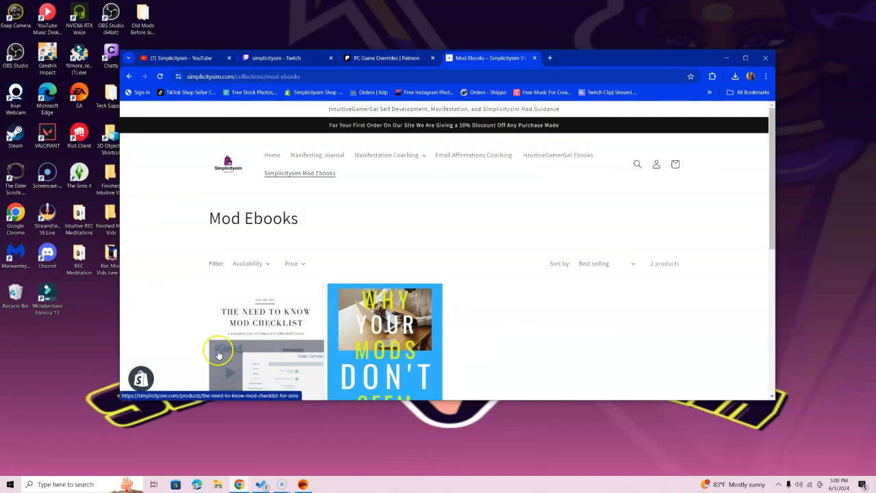
mouse_move(15, 384)
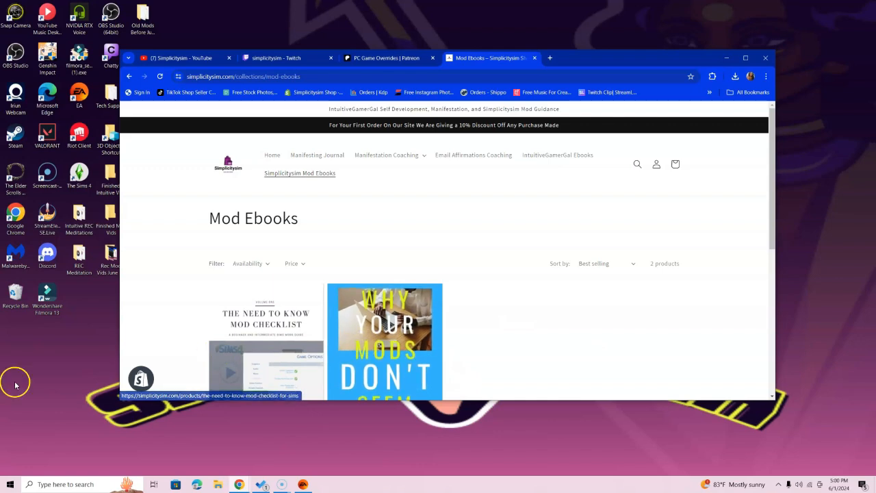